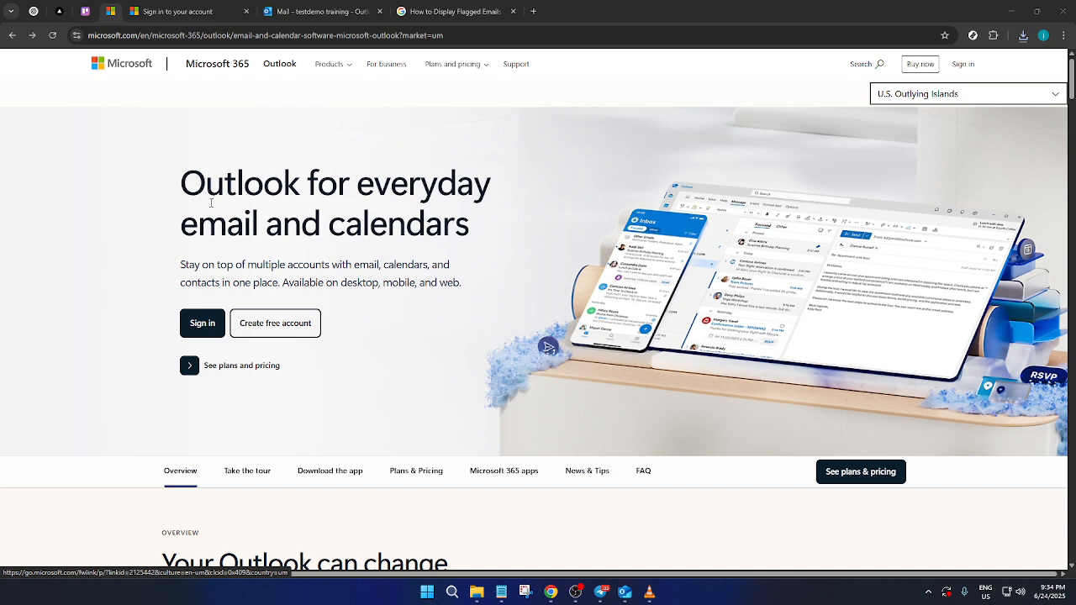
{"action": "mouse_move", "coordinate": [137, 181]}
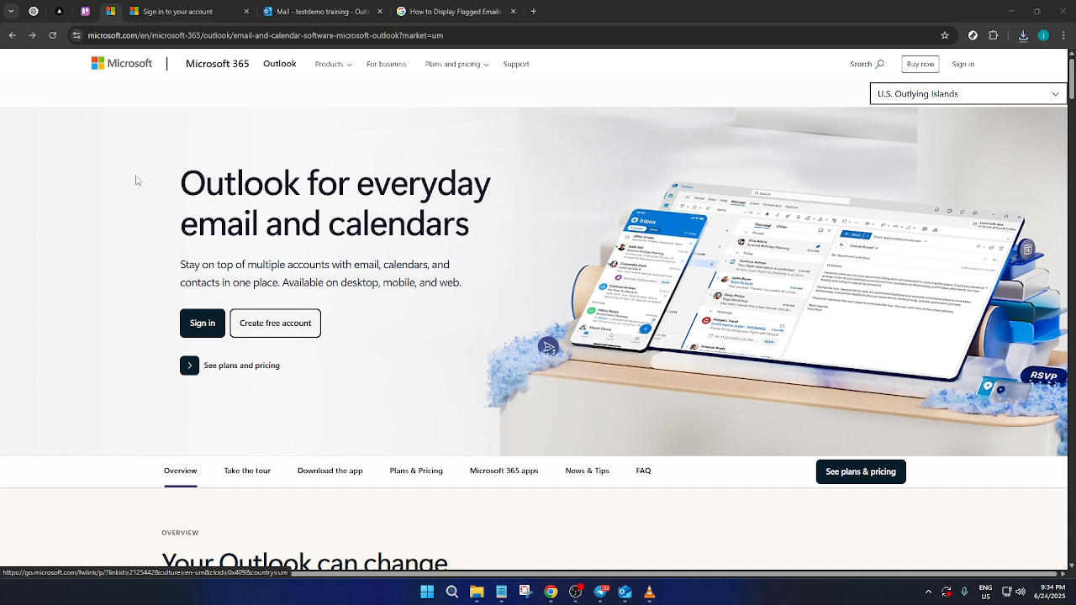
{"action": "mouse_move", "coordinate": [177, 225]}
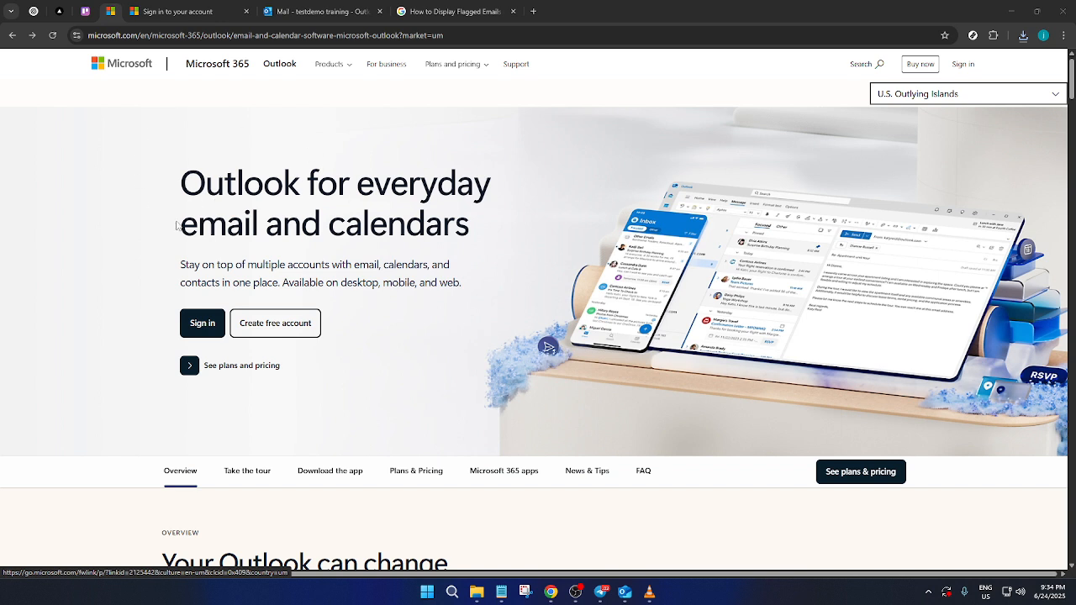
{"action": "mouse_move", "coordinate": [194, 215]}
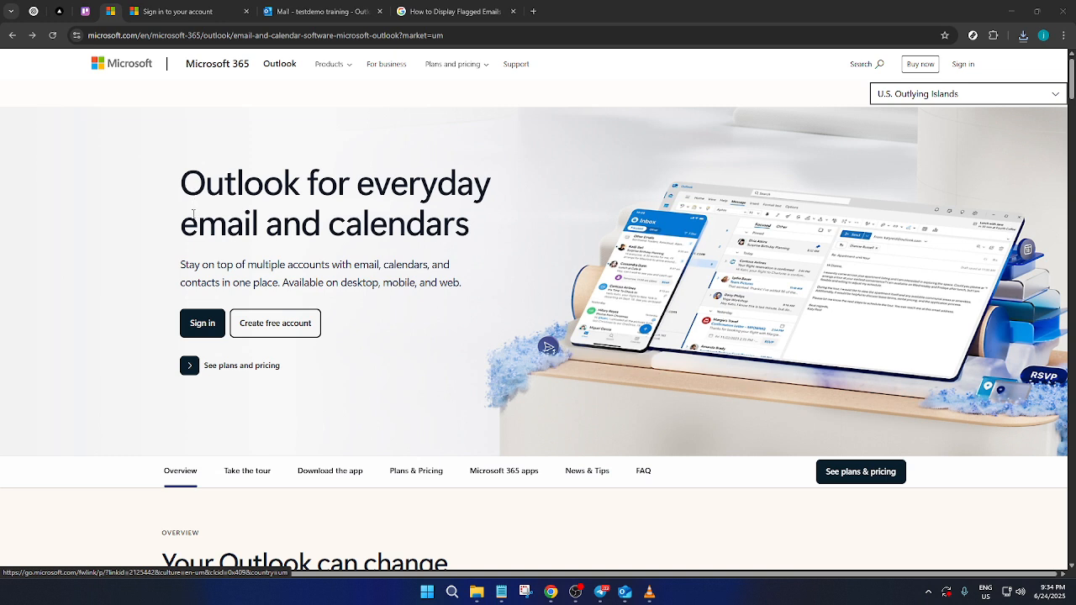
{"action": "mouse_move", "coordinate": [205, 325]}
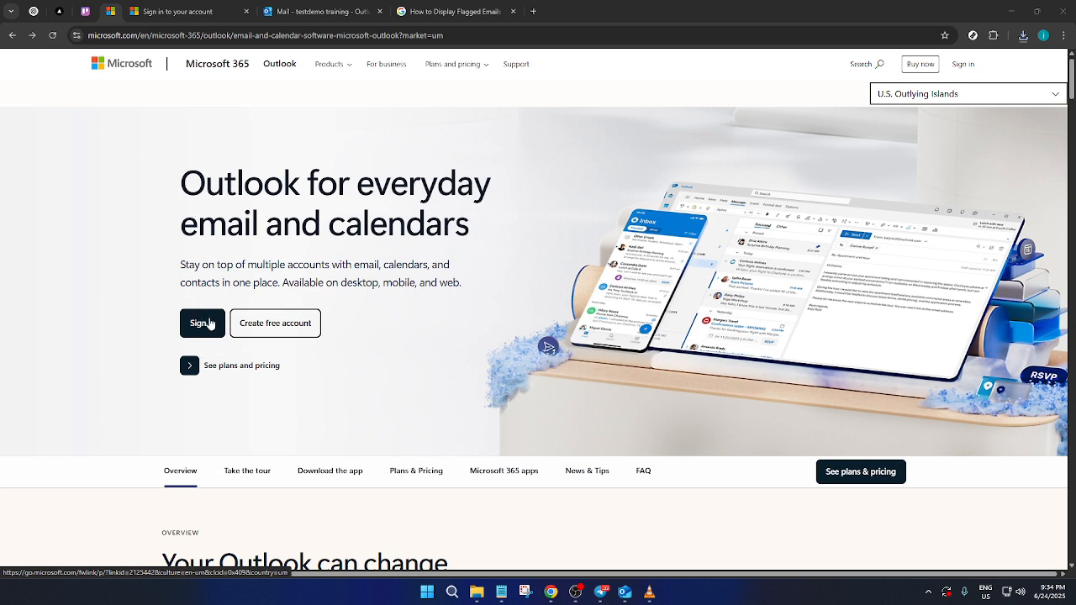
Step: Start Outlook sign-in and focus the prefilled account name on the Microsoft sign-in page
{"action": "left_click", "coordinate": [203, 322]}
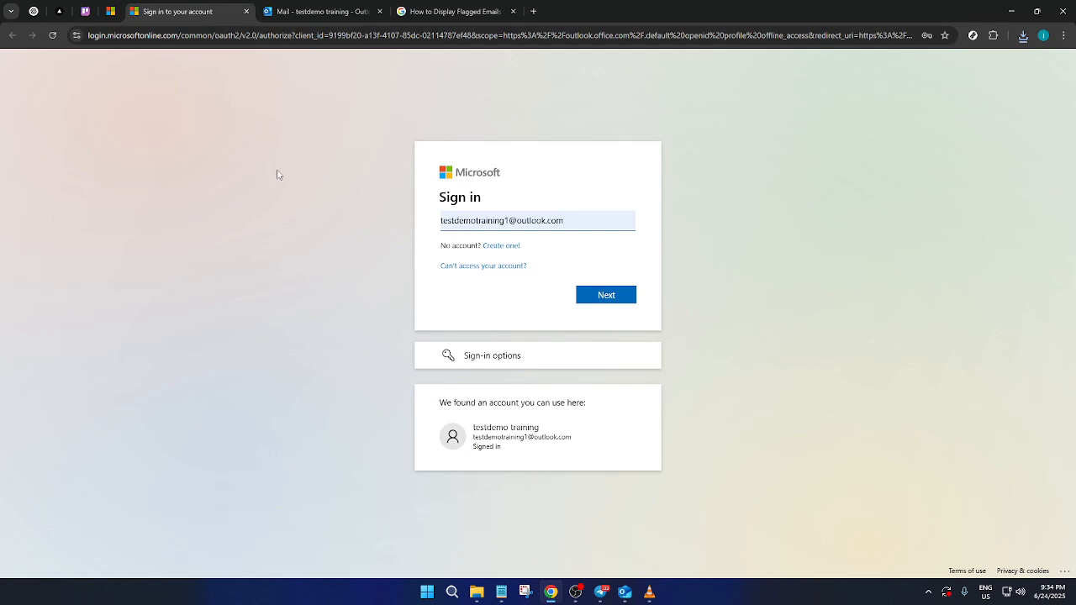
{"action": "left_click", "coordinate": [537, 220]}
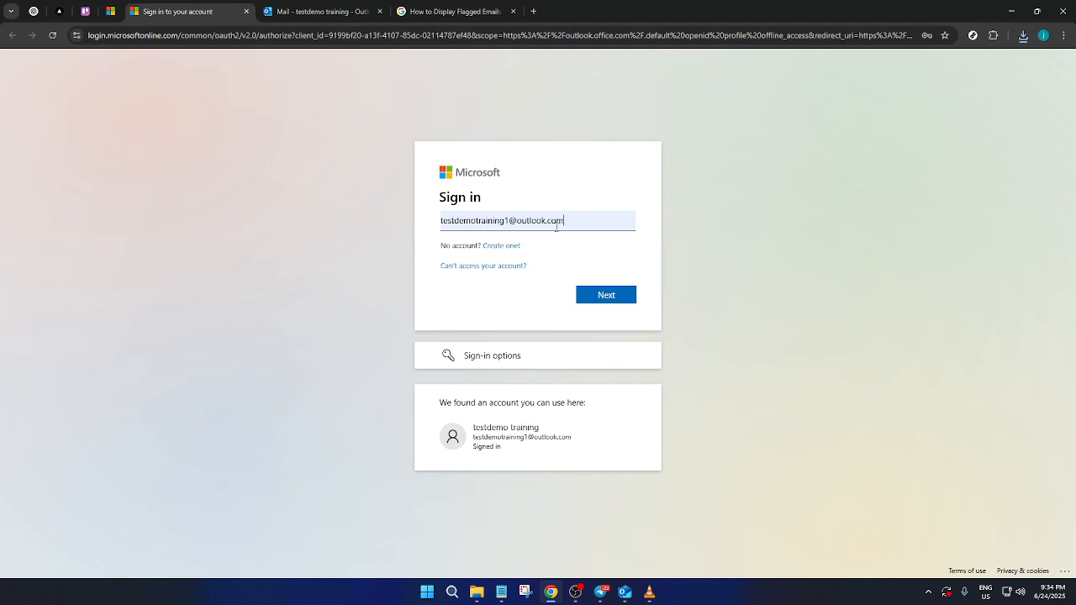
{"action": "mouse_move", "coordinate": [578, 259]}
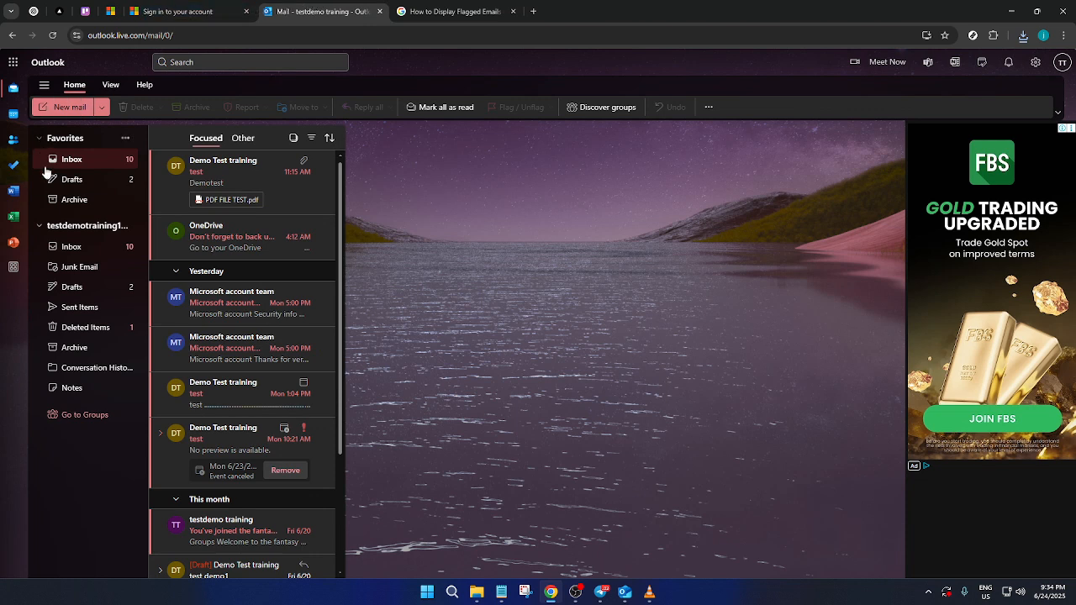
{"action": "mouse_move", "coordinate": [282, 236]}
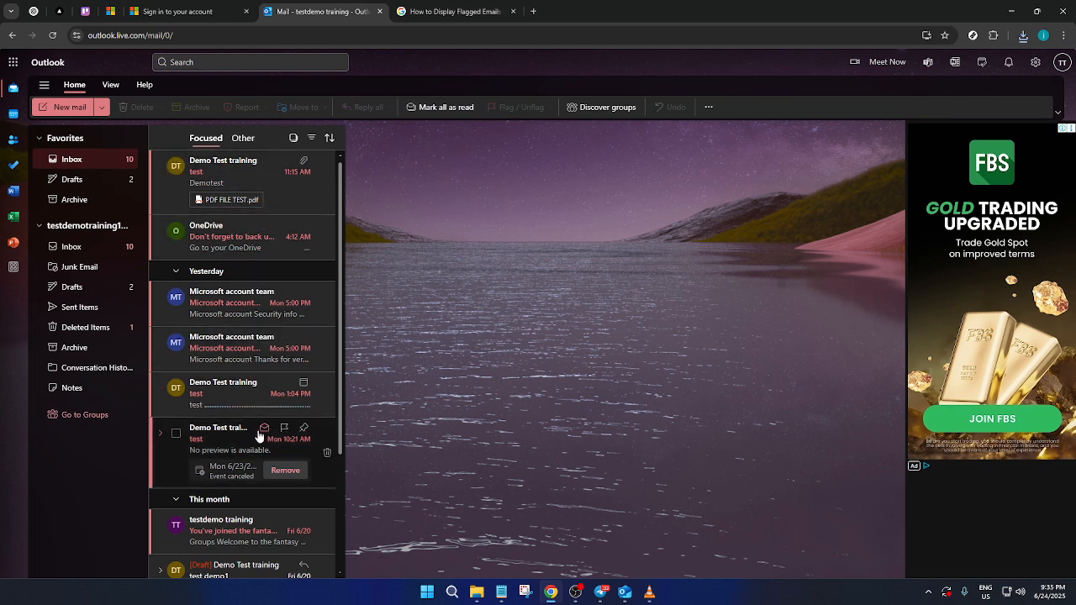
{"action": "scroll", "scroll_direction": "down", "scroll_amount": 3}
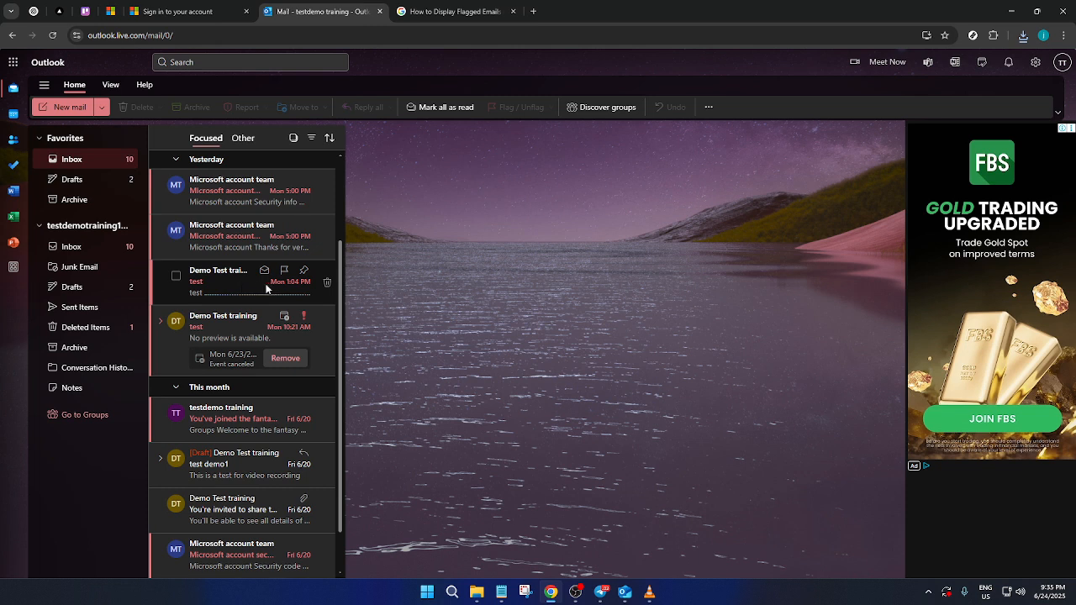
{"action": "mouse_move", "coordinate": [285, 278]}
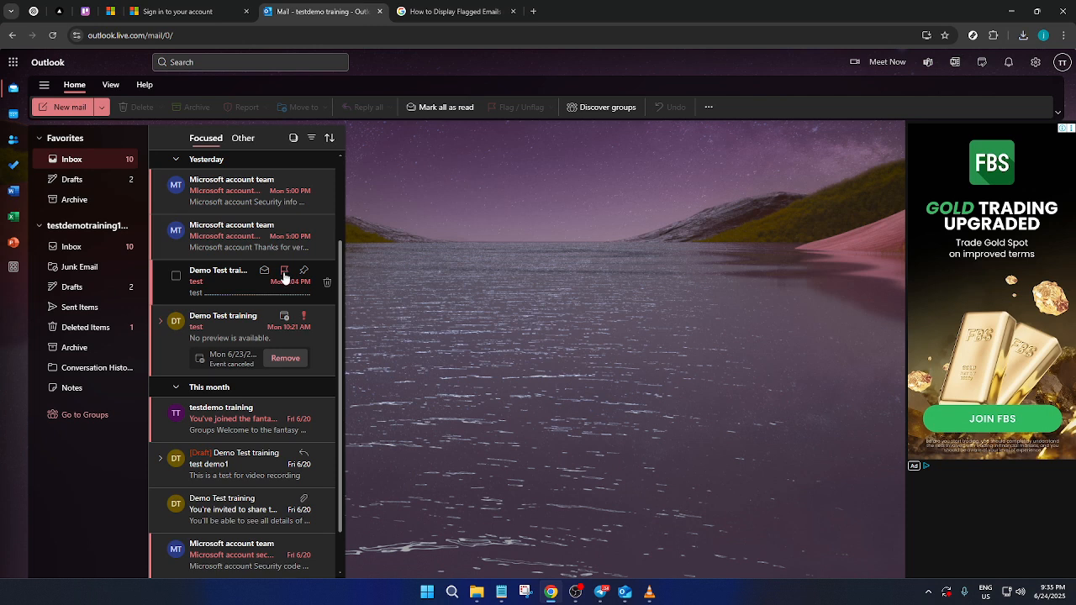
Step: Flag the Mon 1:04 PM test message, then open the Microsoft account 'Security info was added' message
{"action": "left_click", "coordinate": [284, 270]}
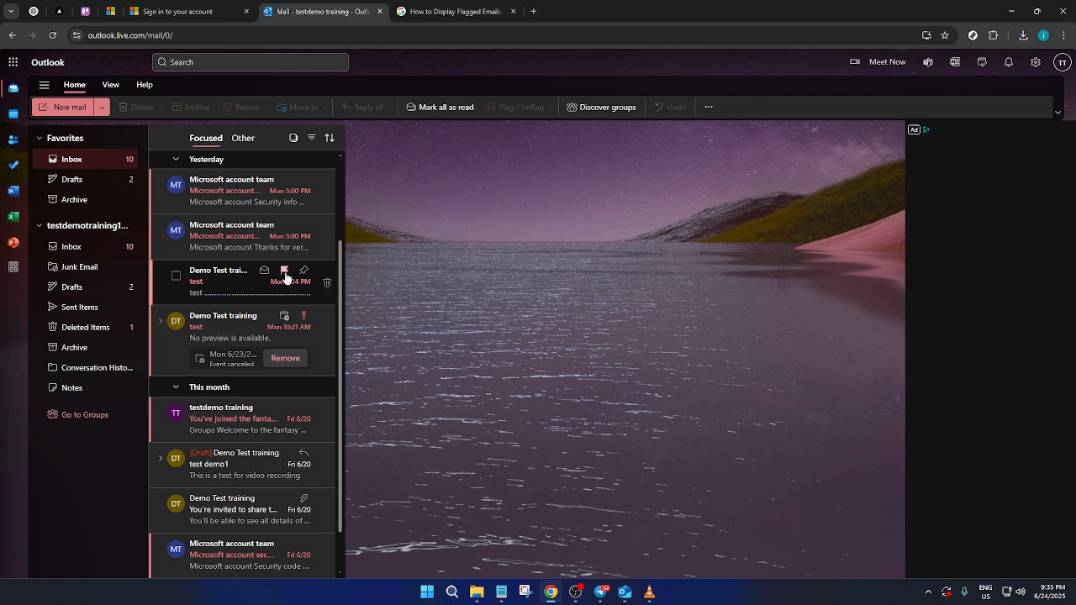
{"action": "mouse_move", "coordinate": [304, 270]}
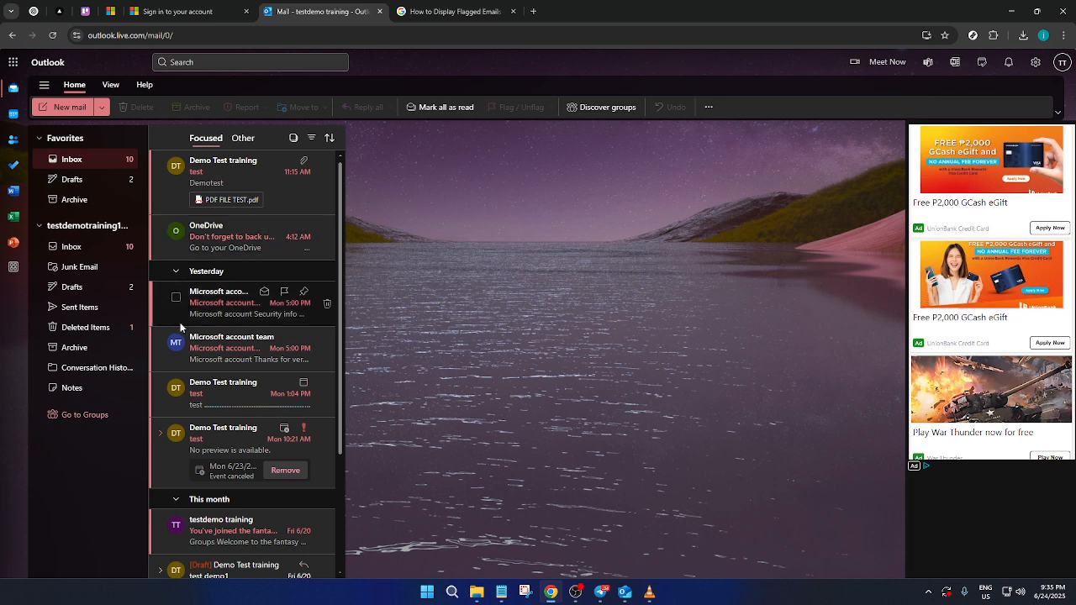
{"action": "left_click", "coordinate": [244, 303]}
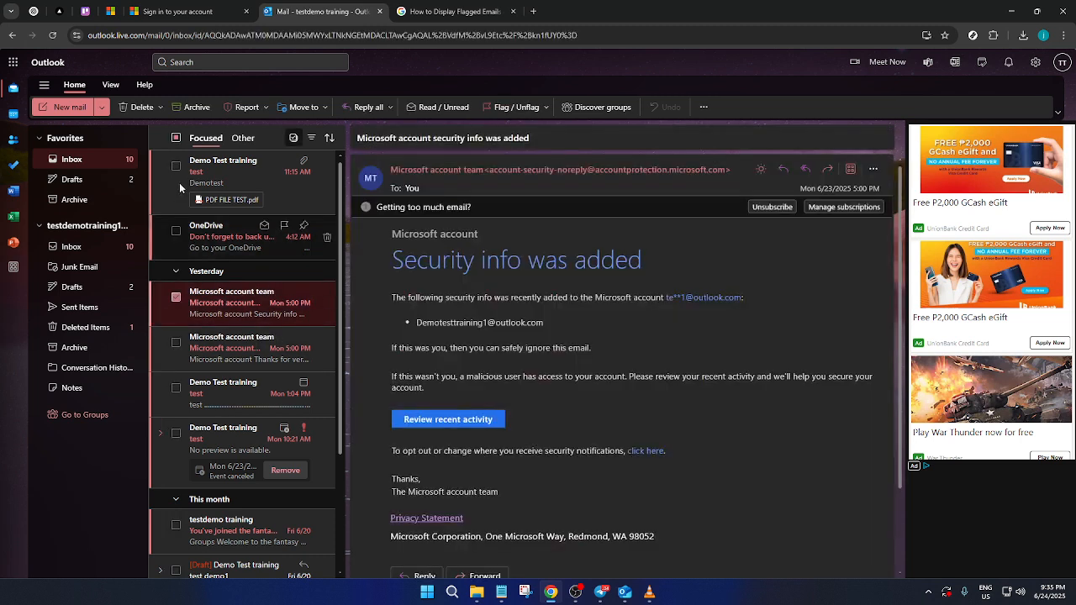
Step: Tick the select-all checkbox to select every message in the Focused inbox
{"action": "left_click", "coordinate": [176, 138]}
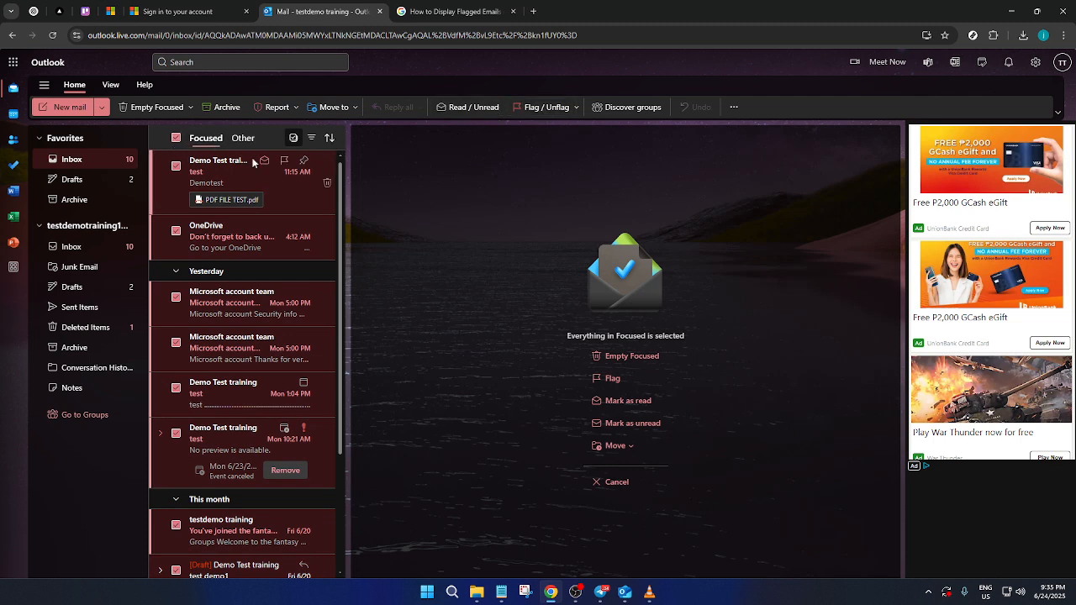
{"action": "mouse_move", "coordinate": [210, 392]}
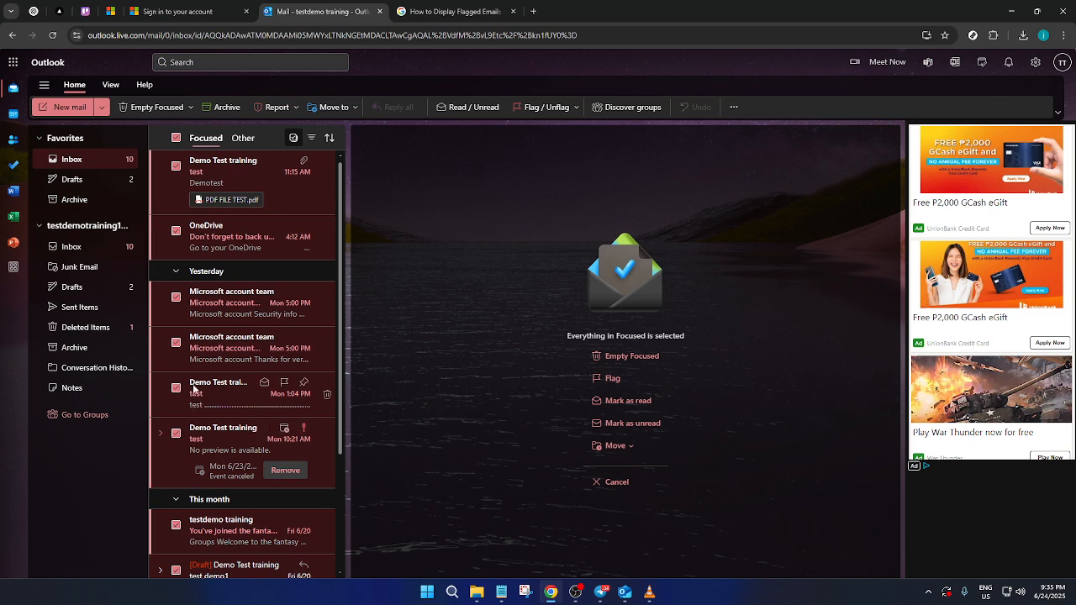
{"action": "mouse_move", "coordinate": [242, 164]}
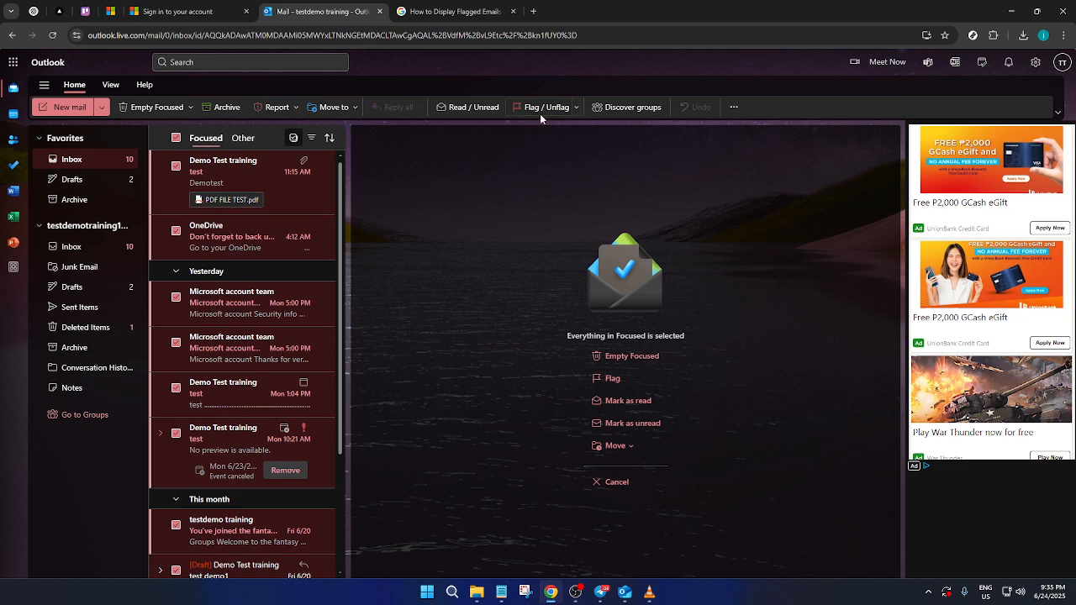
{"action": "mouse_move", "coordinate": [544, 107]}
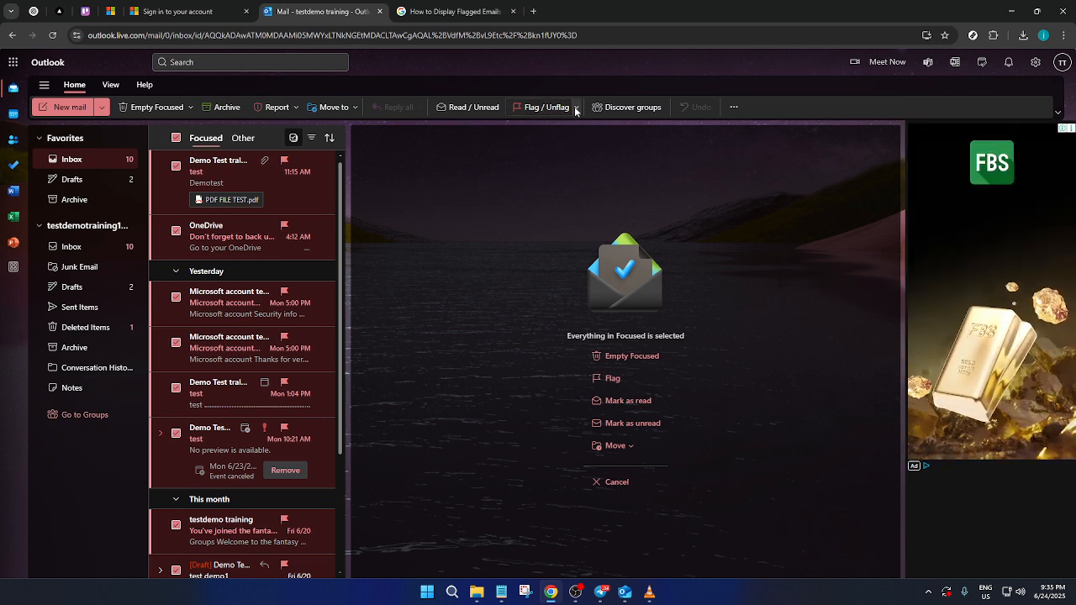
Step: Open the Flag / Unflag dropdown, close it, and reopen its follow-up options
{"action": "left_click", "coordinate": [576, 106]}
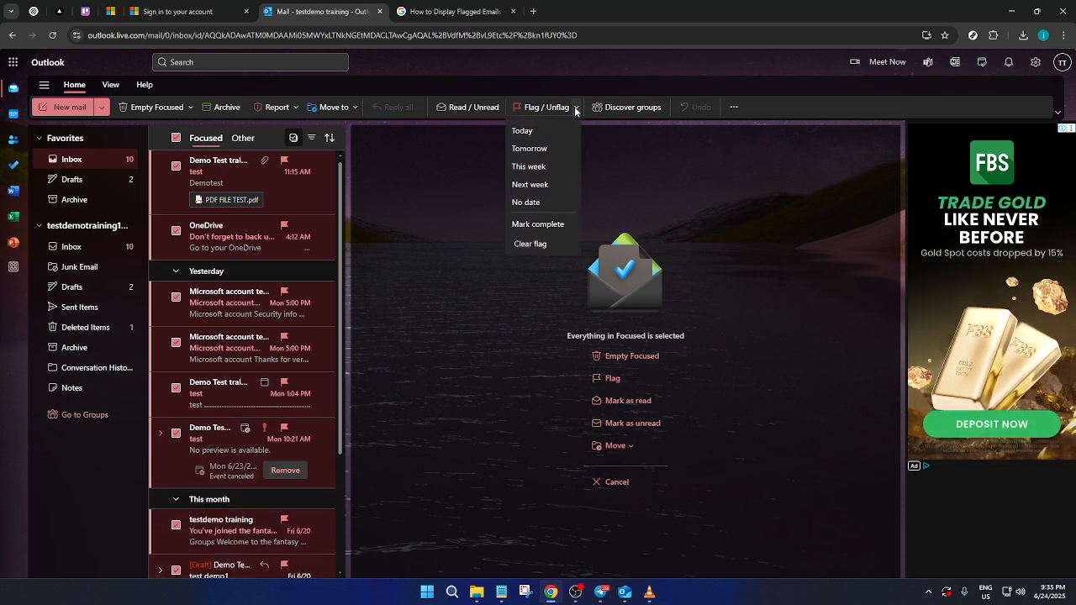
{"action": "left_click", "coordinate": [541, 107]}
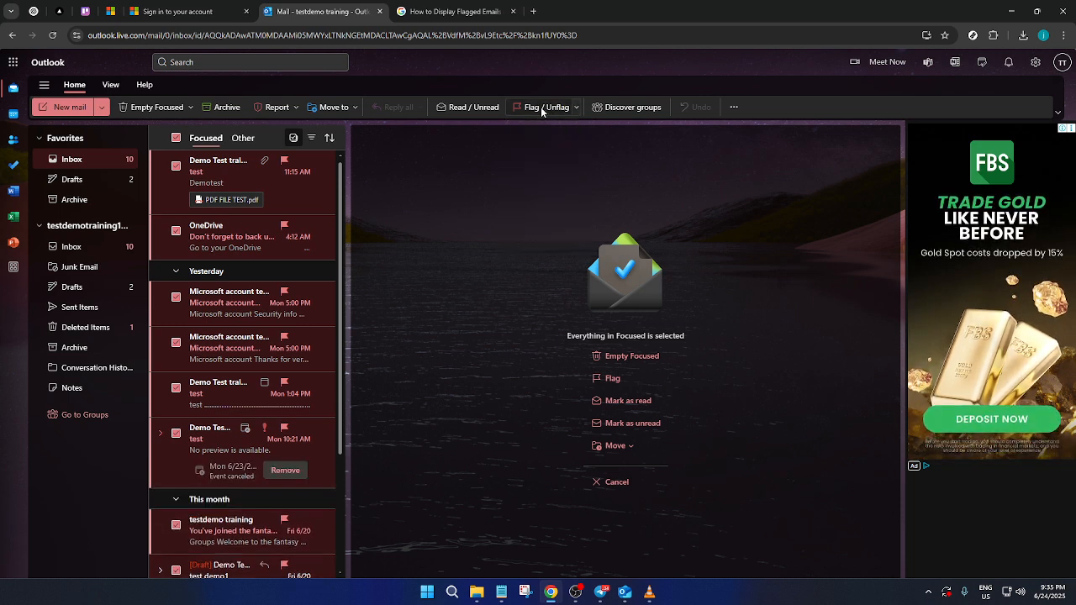
{"action": "mouse_move", "coordinate": [538, 107]}
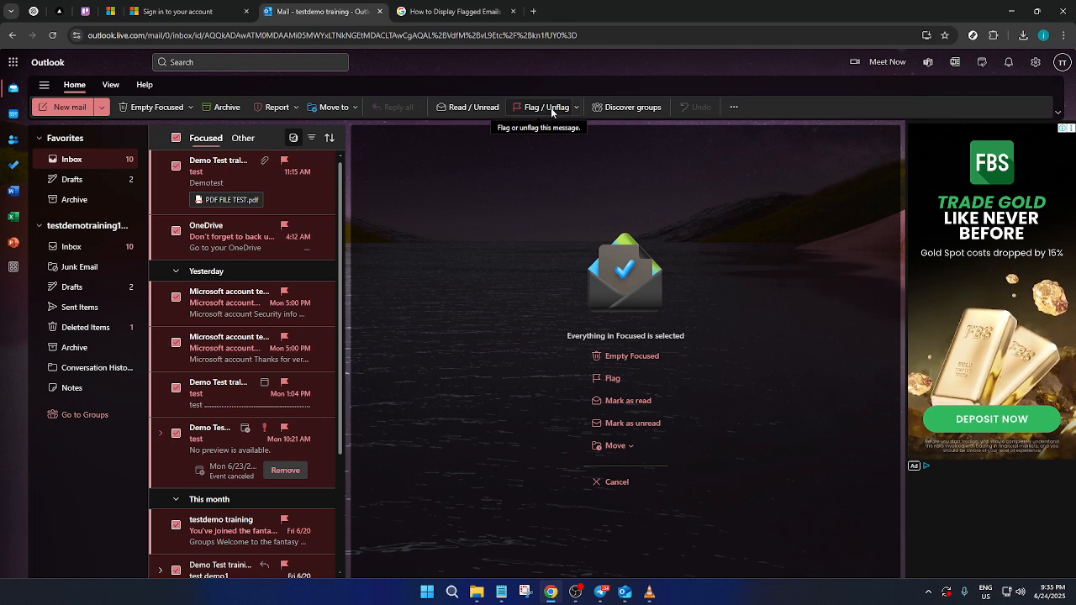
{"action": "left_click", "coordinate": [577, 107]}
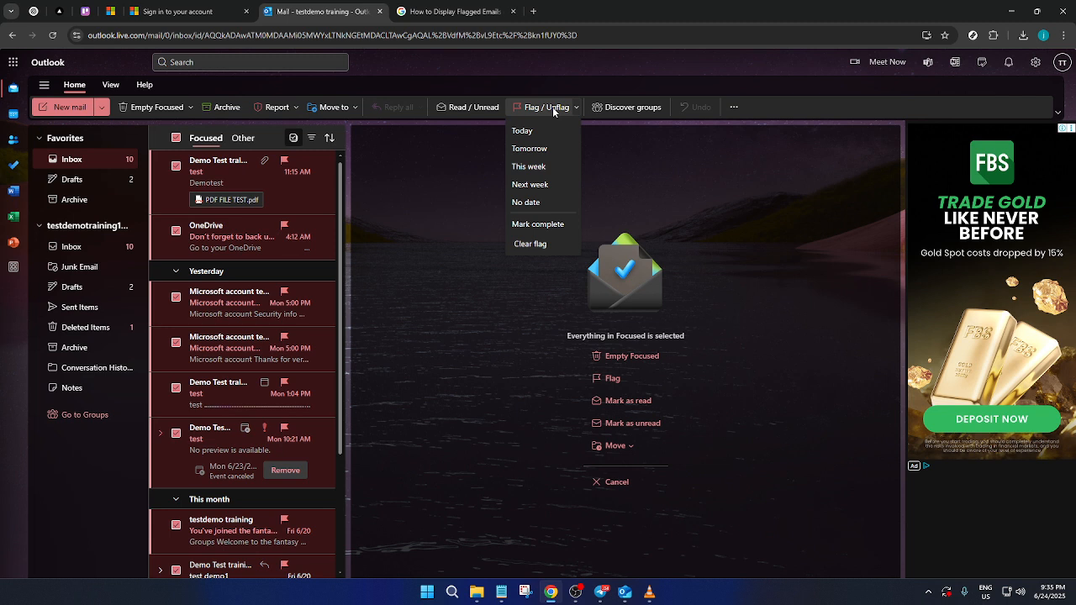
{"action": "mouse_move", "coordinate": [538, 223]}
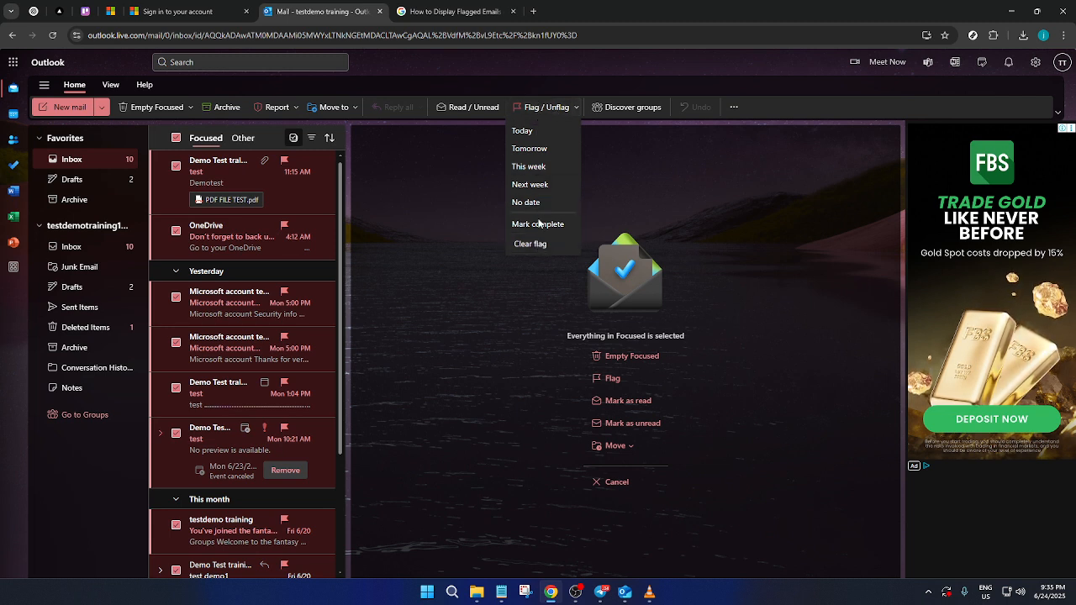
{"action": "mouse_move", "coordinate": [530, 243]}
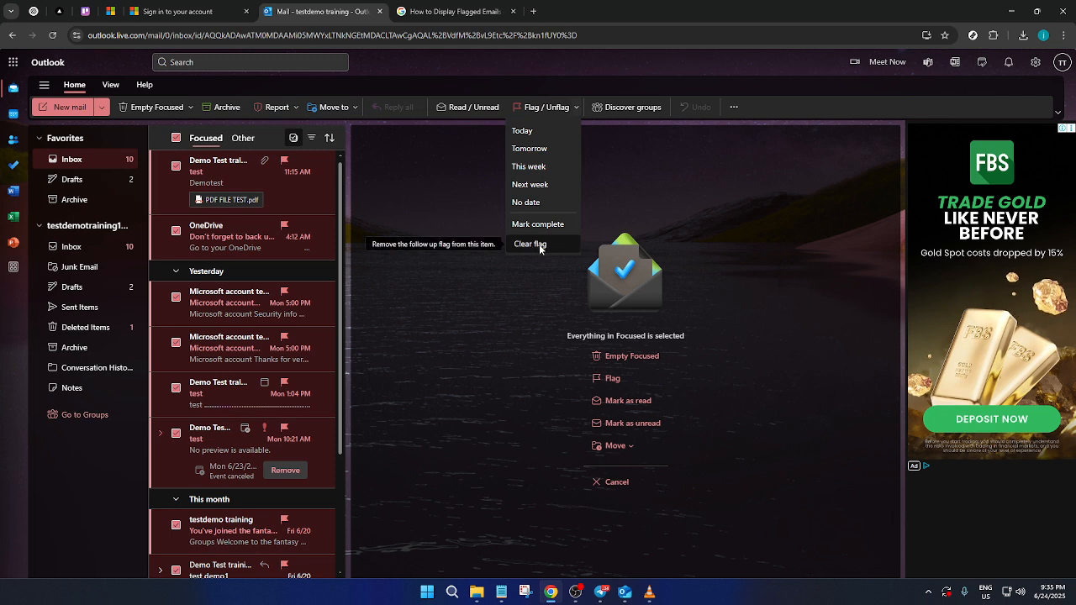
Step: Choose Clear flag to remove flags from all selected Focused messages
{"action": "left_click", "coordinate": [529, 244]}
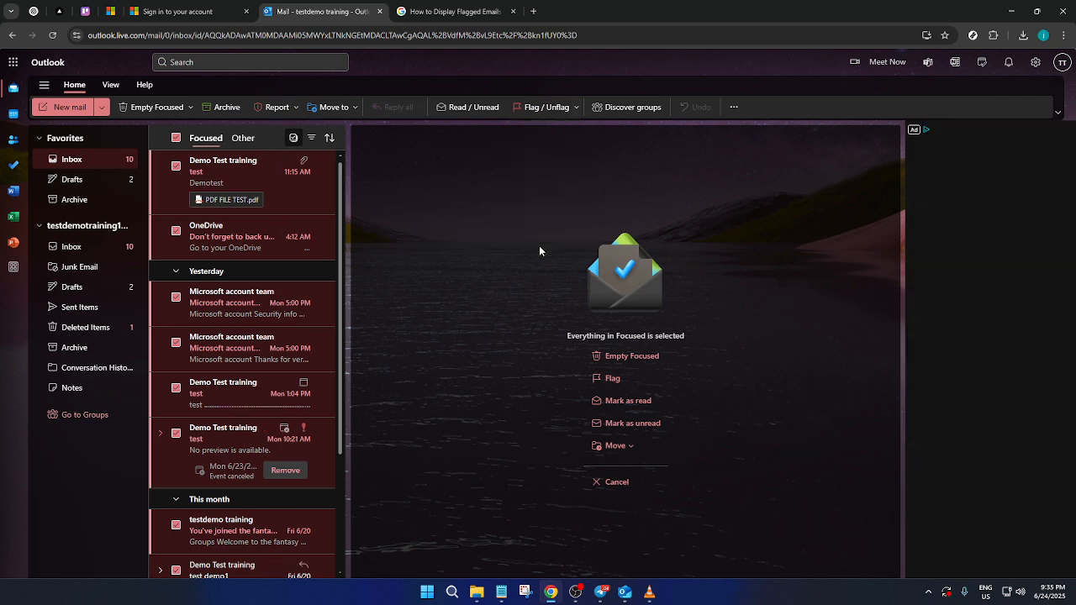
{"action": "mouse_move", "coordinate": [264, 292]}
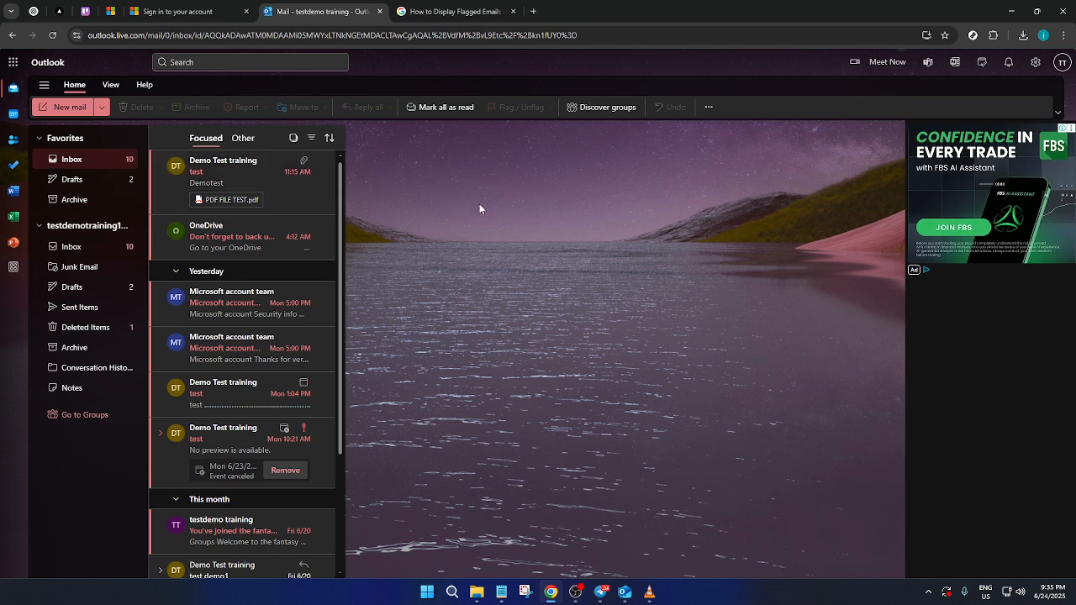
{"action": "mouse_move", "coordinate": [483, 209]}
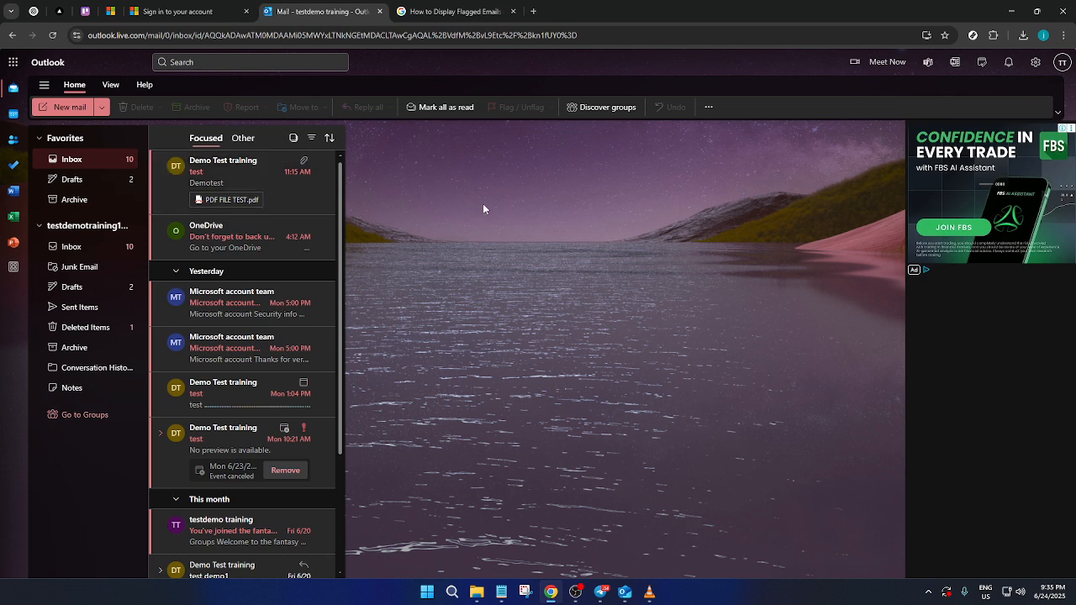